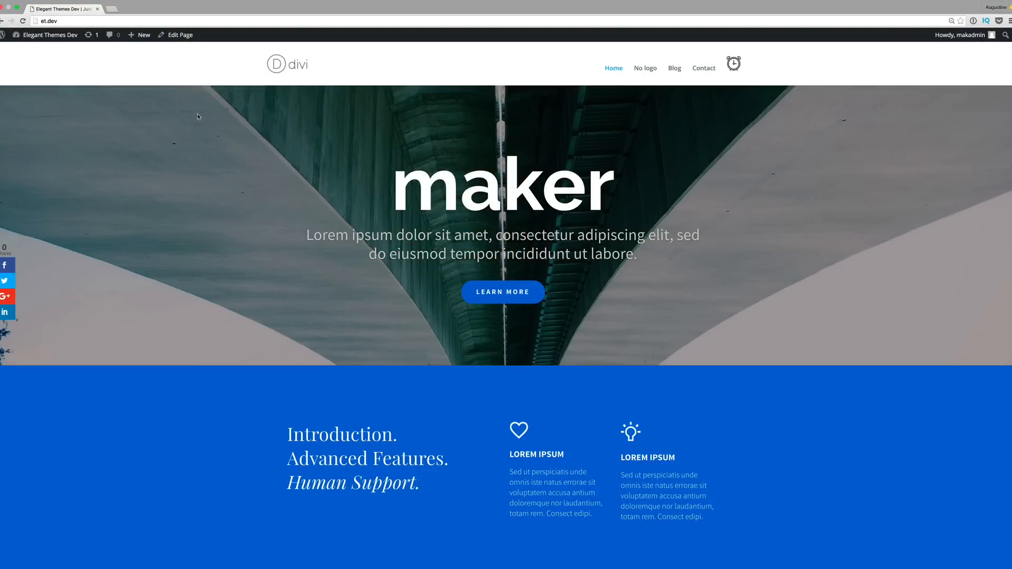
mouse_move(87, 98)
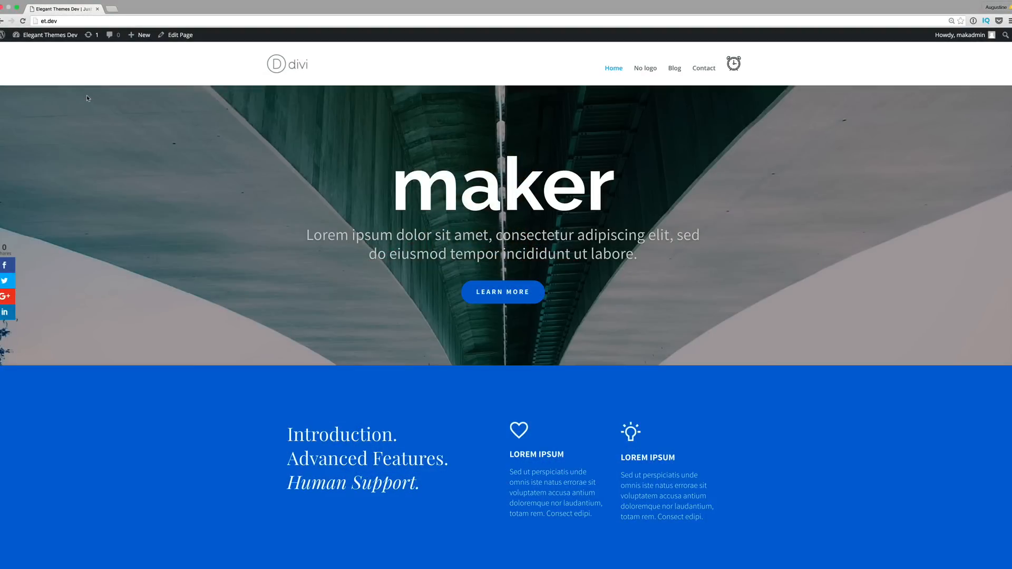
Switch from the public front page to the WordPress admin dashboard through the site-name menu
click(51, 35)
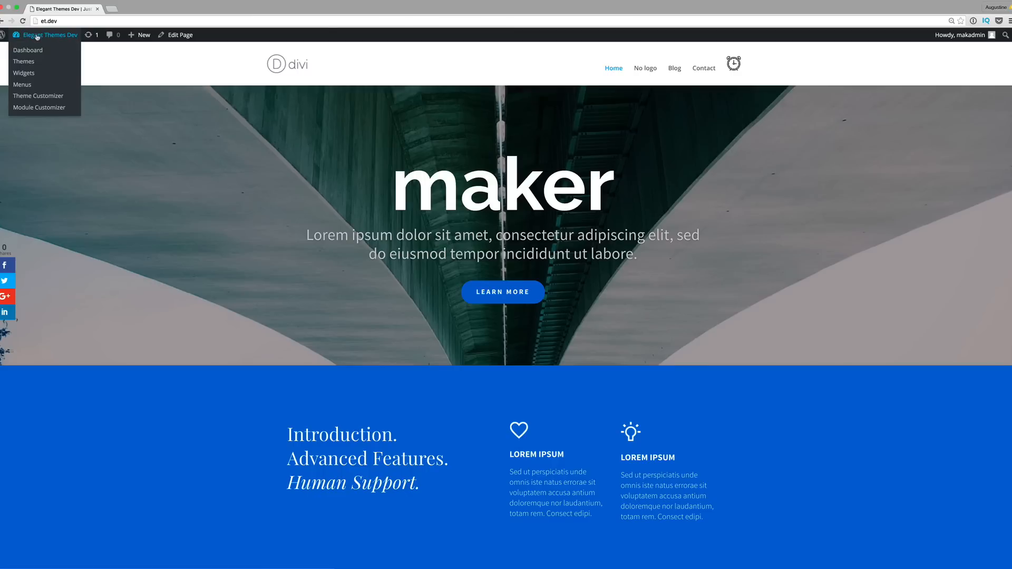
click(28, 50)
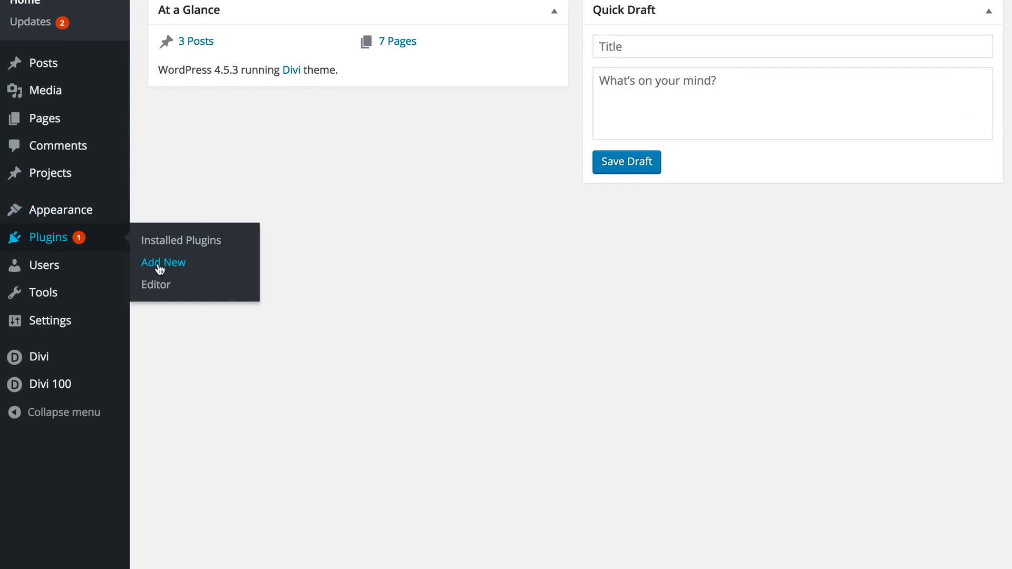
Upload divi-100-back-to-top.zip as a new plugin, install it, and activate it
click(164, 263)
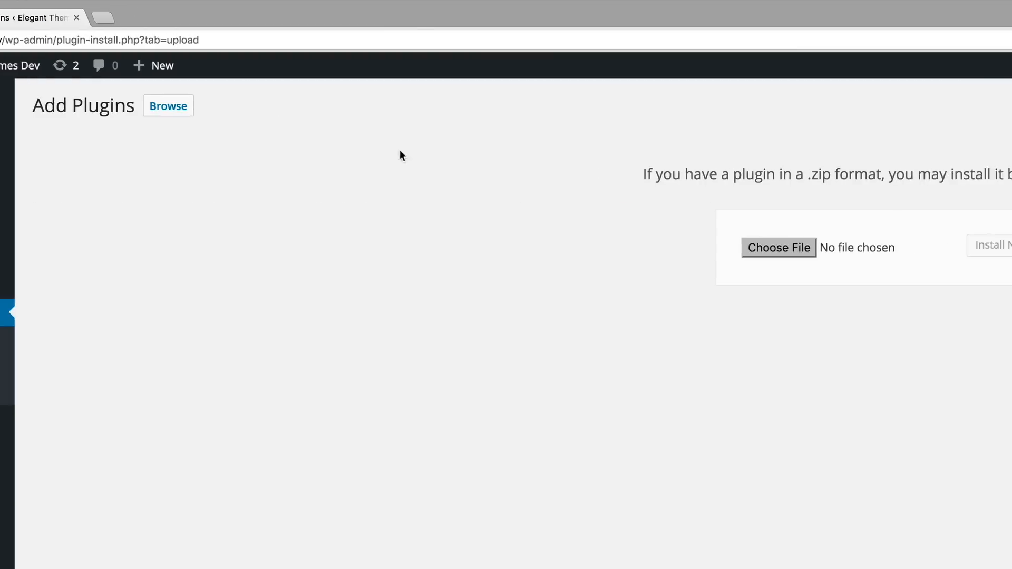
click(778, 248)
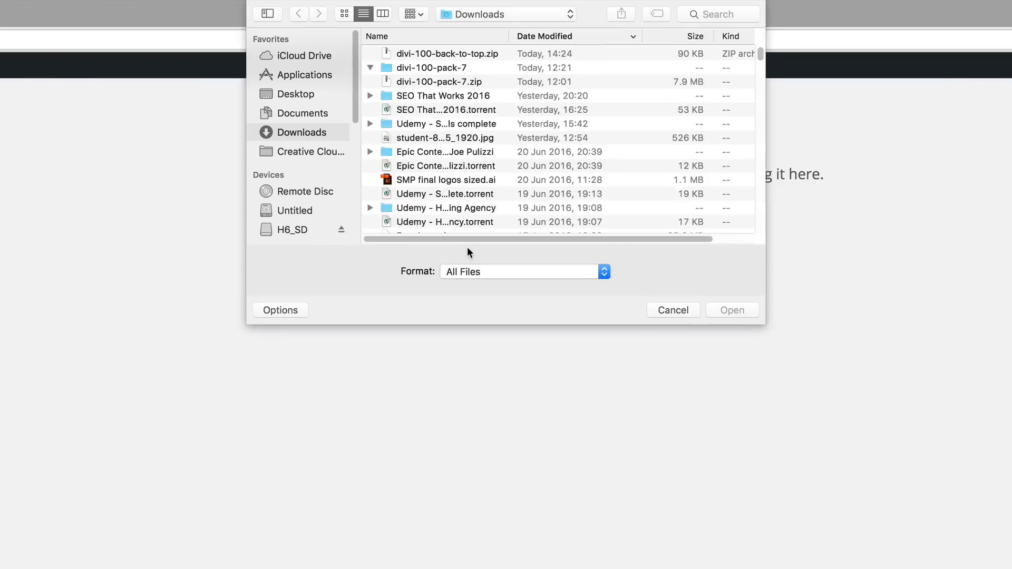
click(370, 67)
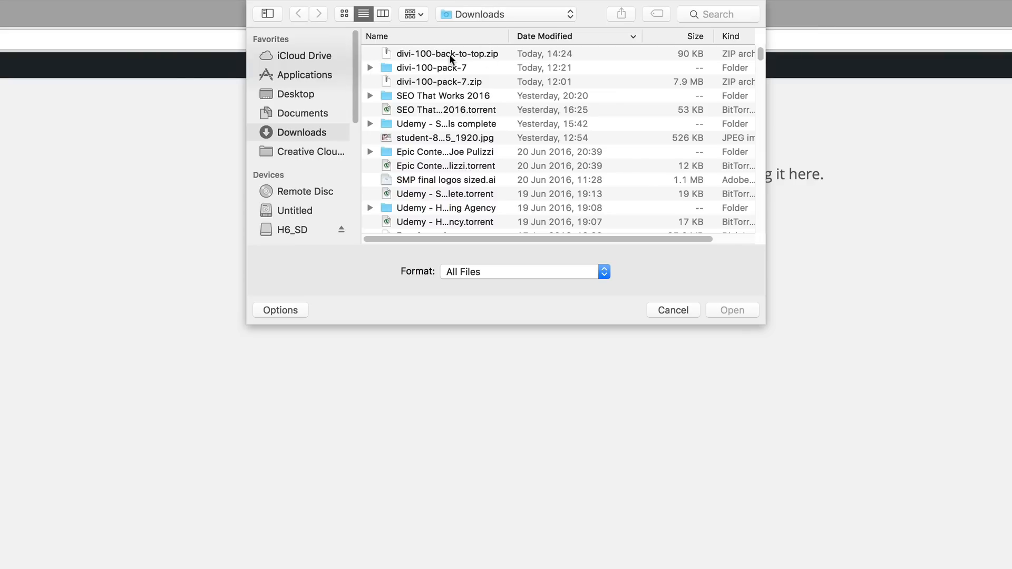
click(444, 54)
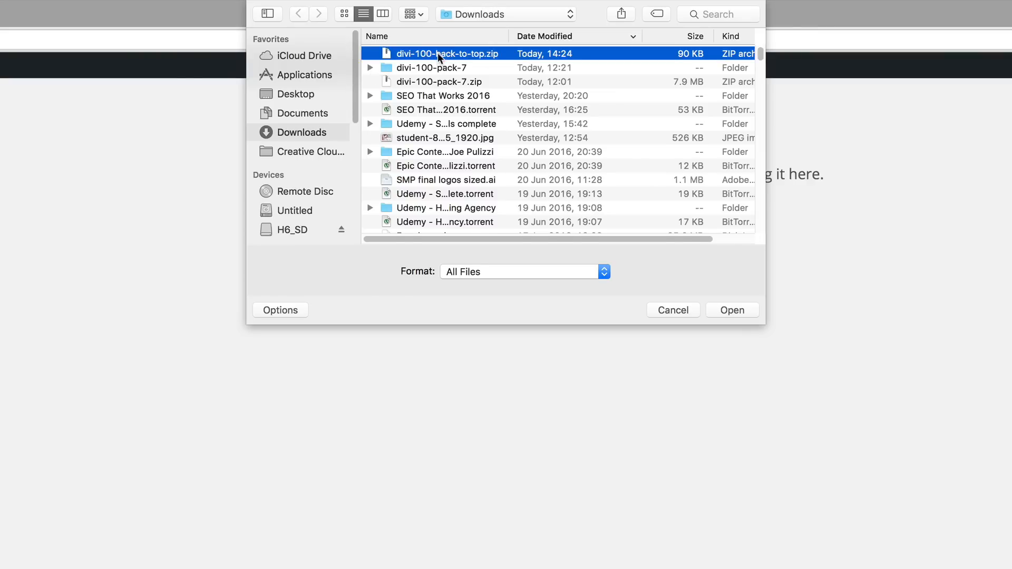
click(733, 310)
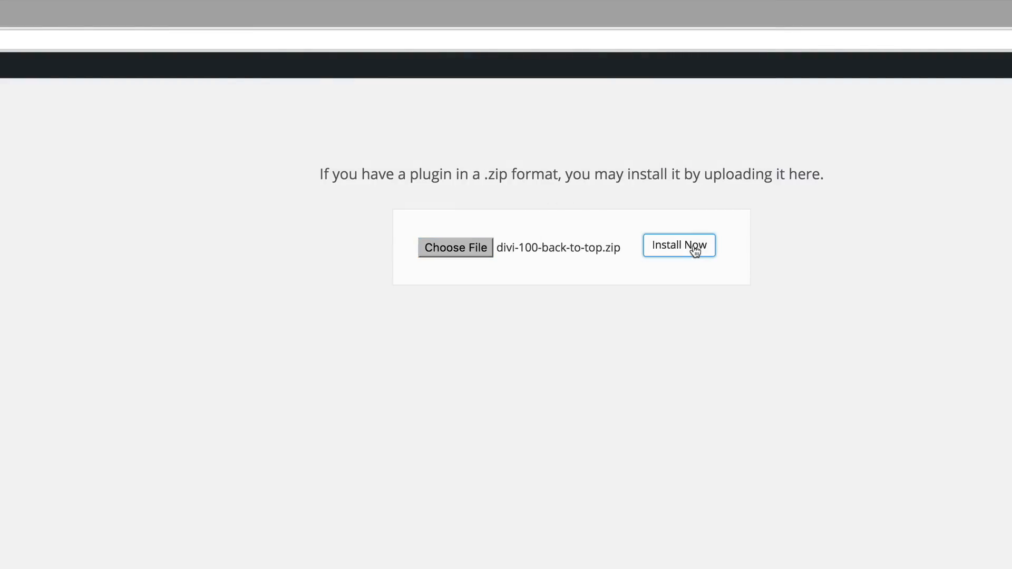
click(680, 245)
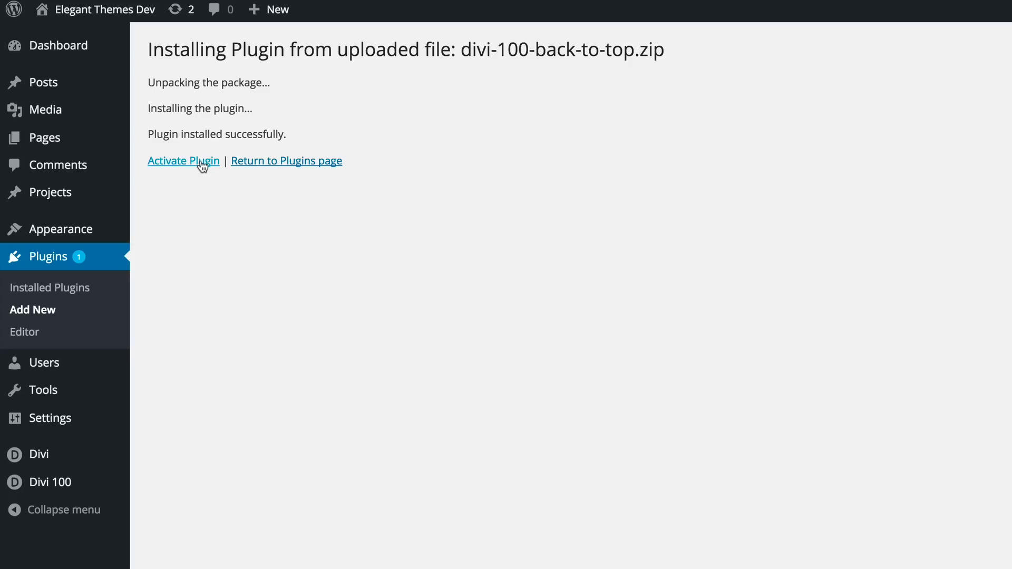
click(183, 160)
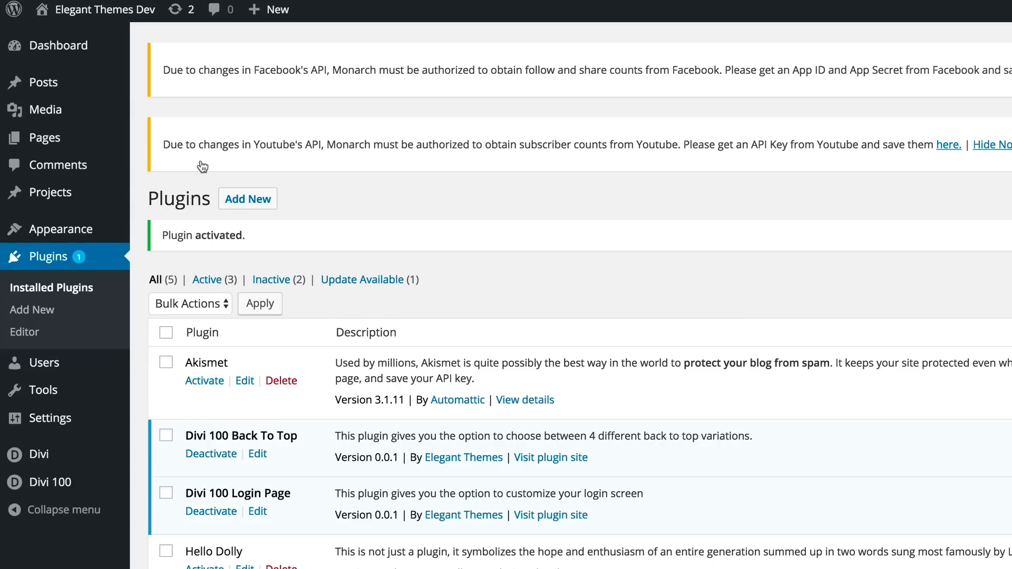
mouse_move(293, 399)
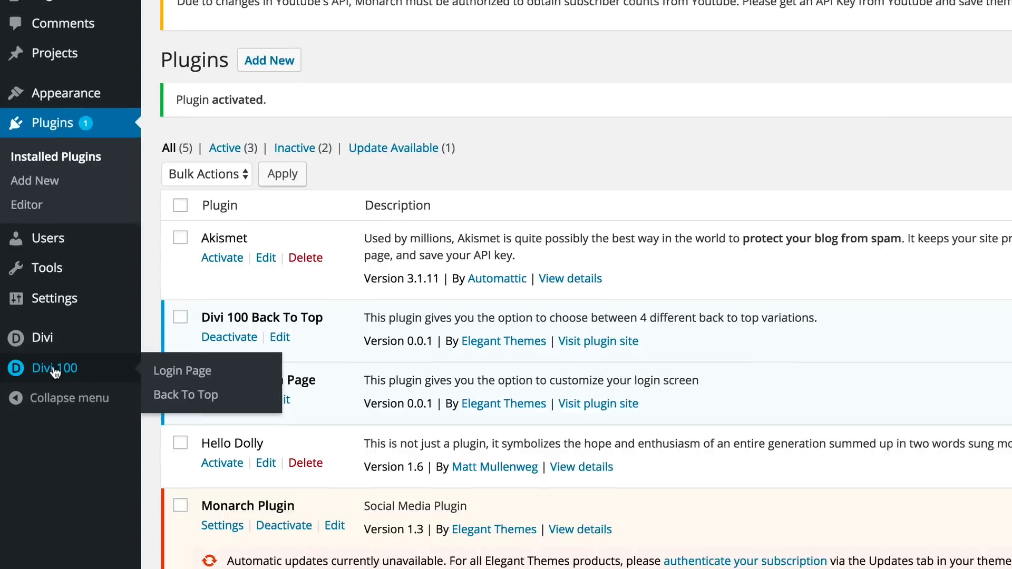
scroll(down, 3)
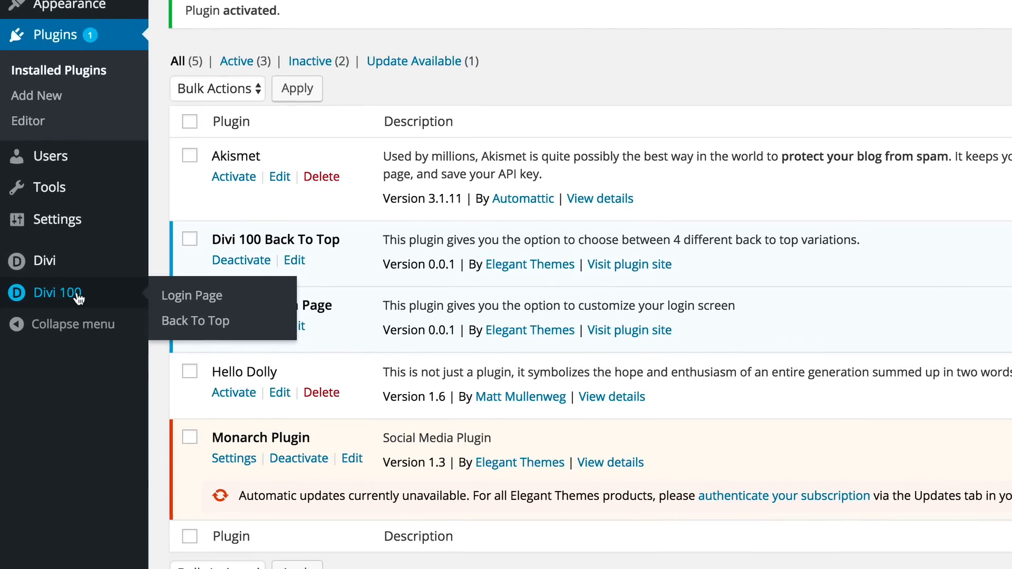
mouse_move(73, 298)
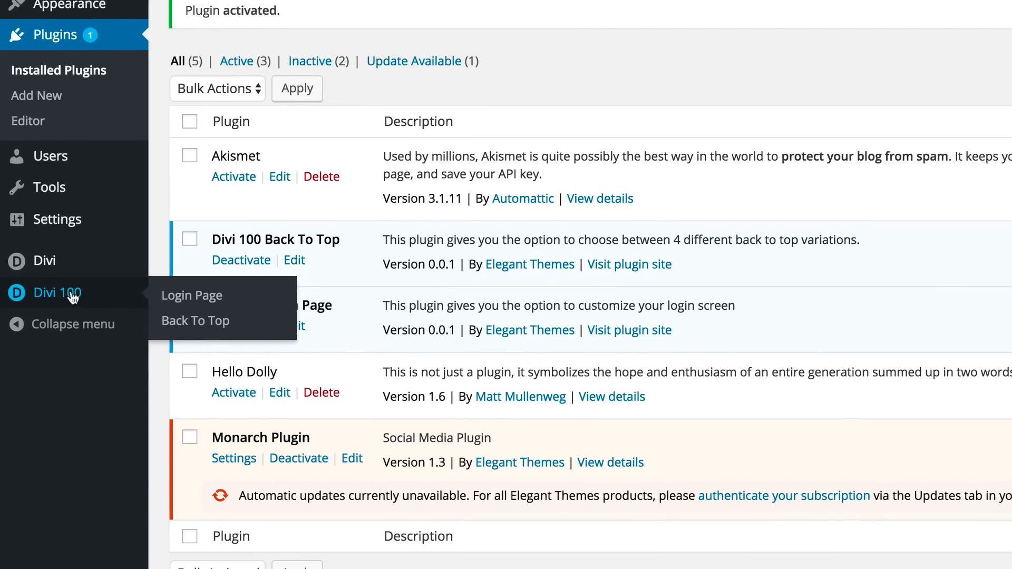
mouse_move(98, 301)
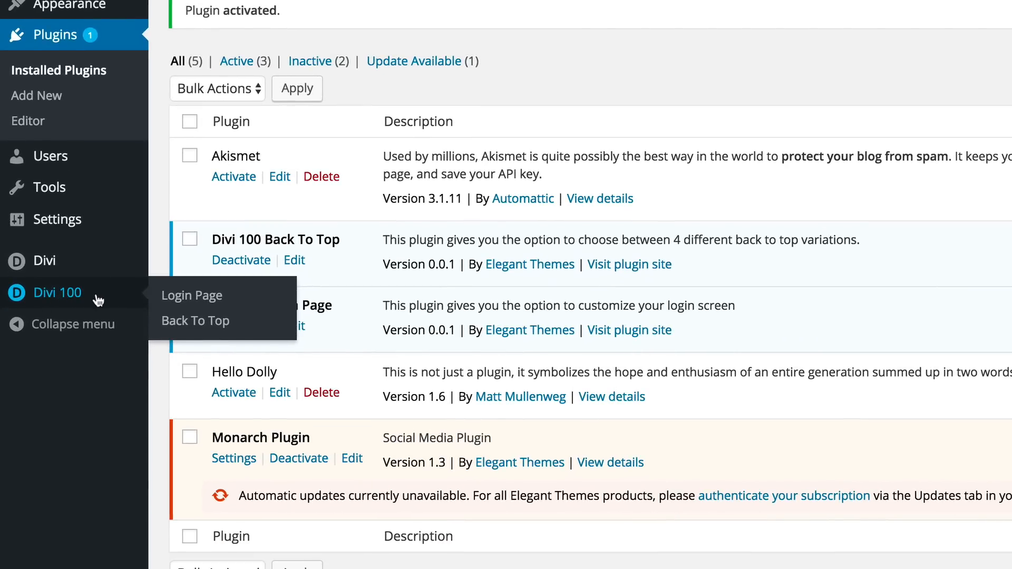
mouse_move(191, 296)
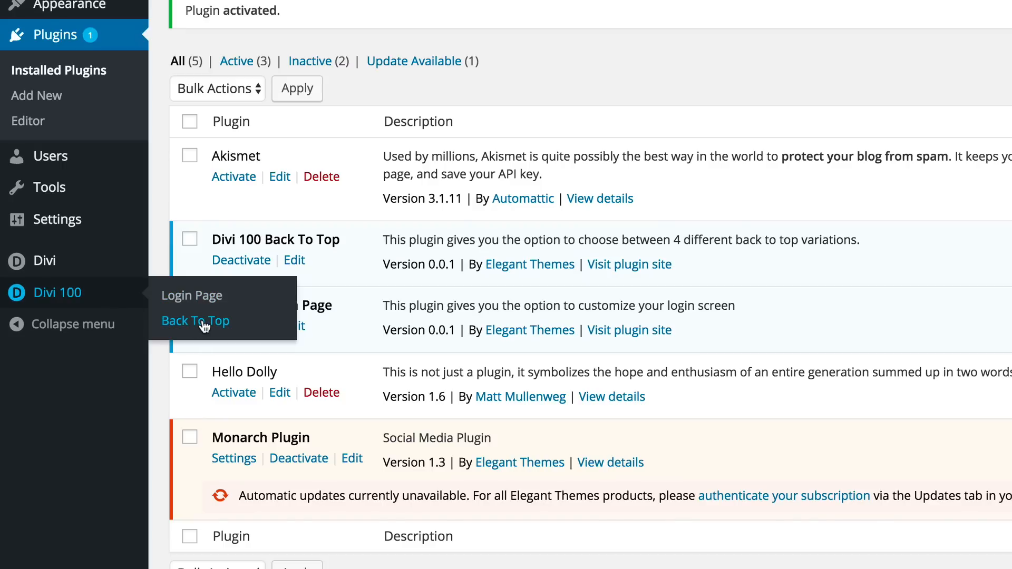
On the Divi 100 Back To Top settings page, preview the current style and open the style list
click(195, 321)
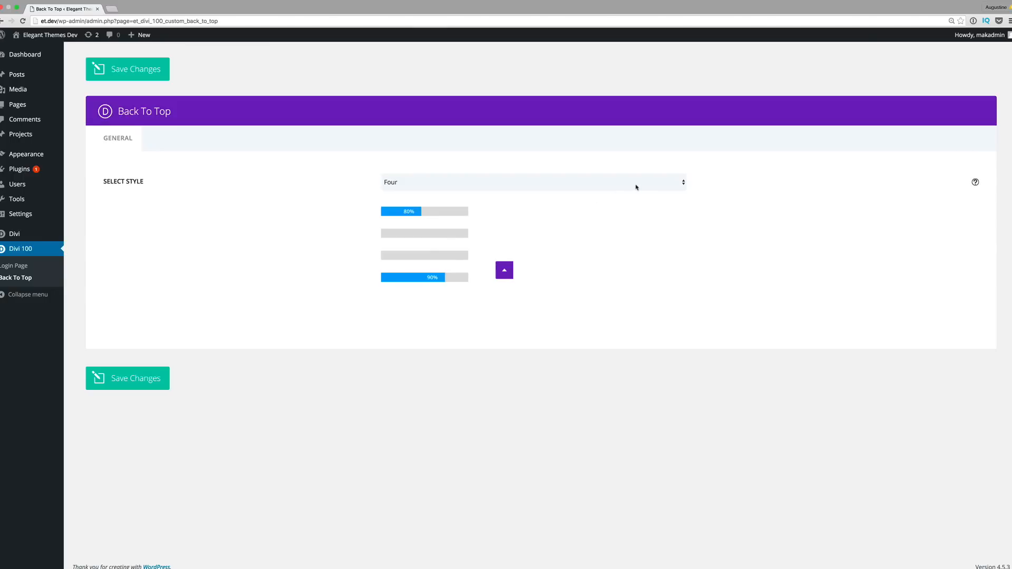
mouse_move(498, 258)
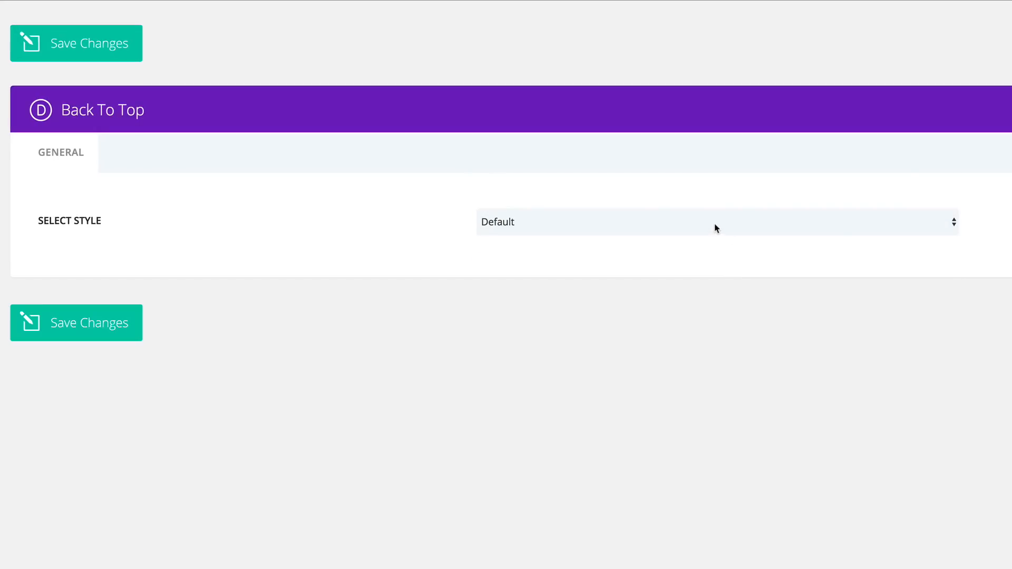
click(716, 227)
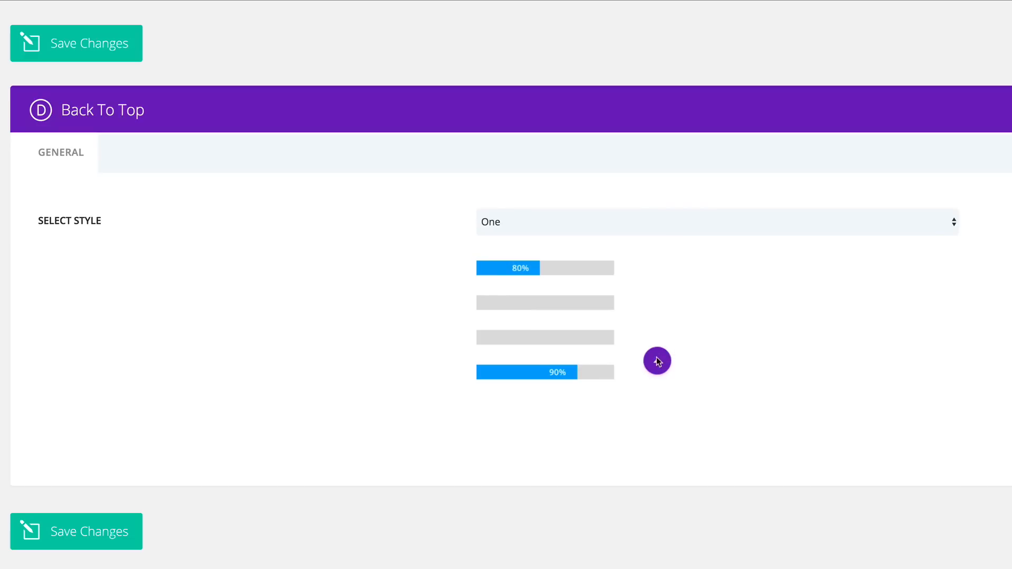
mouse_move(652, 358)
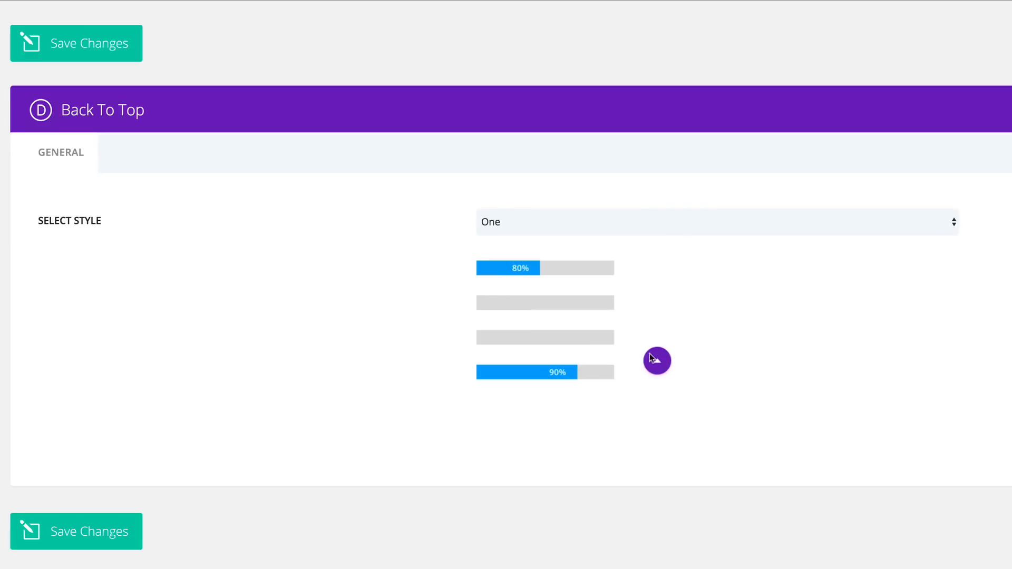
click(716, 212)
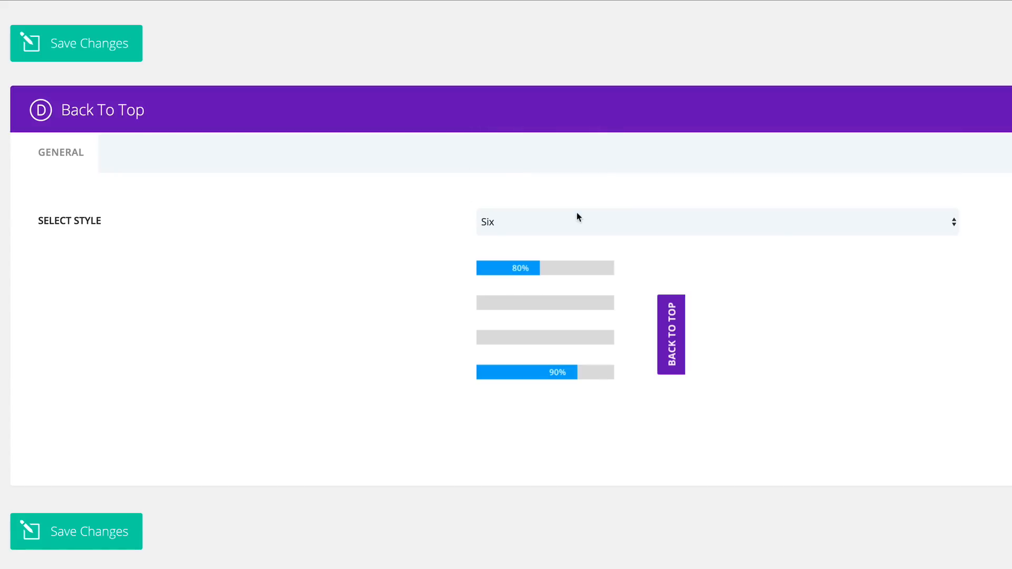
mouse_move(692, 374)
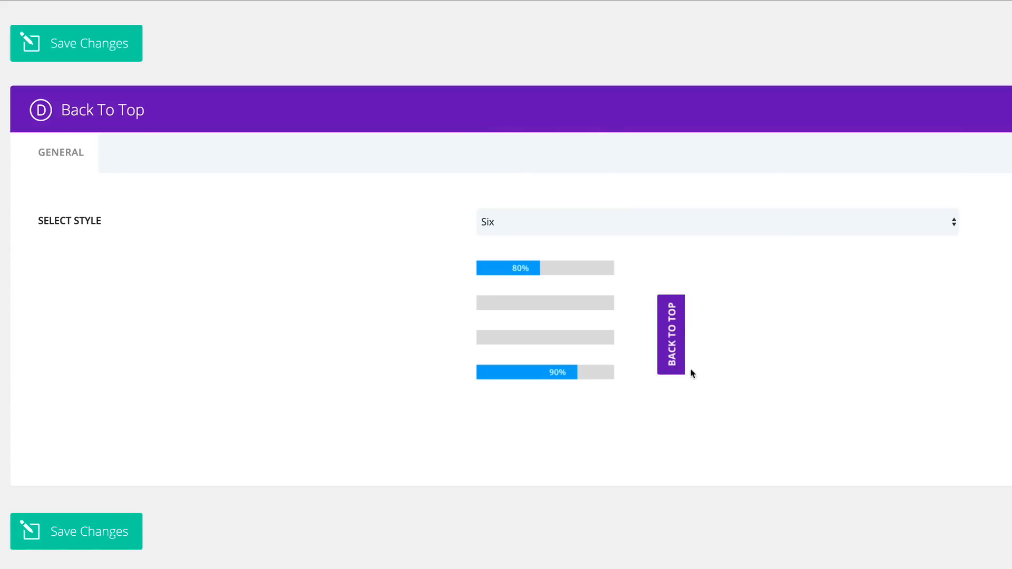
mouse_move(500, 264)
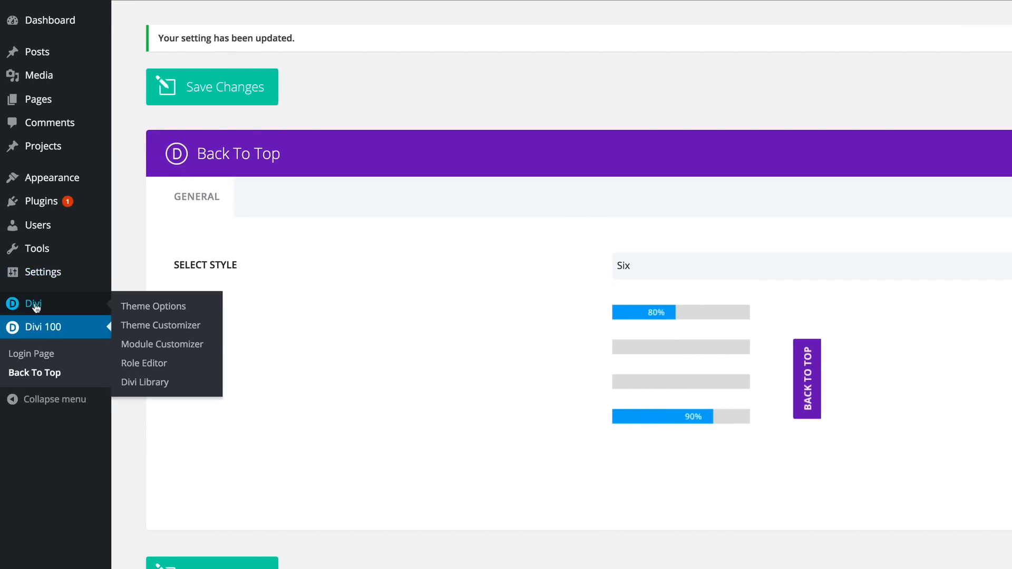
mouse_move(147, 310)
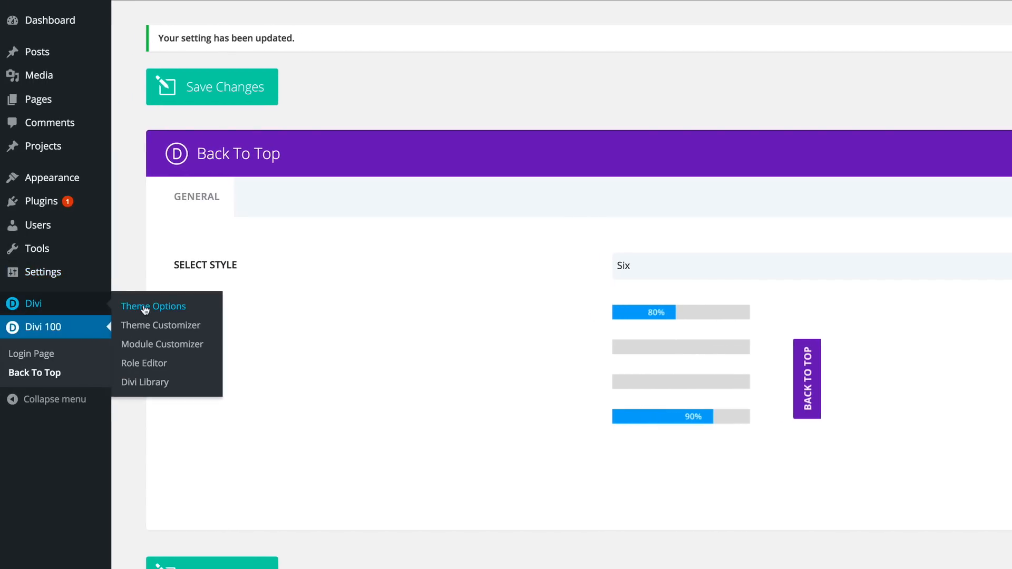
In Divi Theme Options, switch the Back To Top Button setting to Enable
click(153, 306)
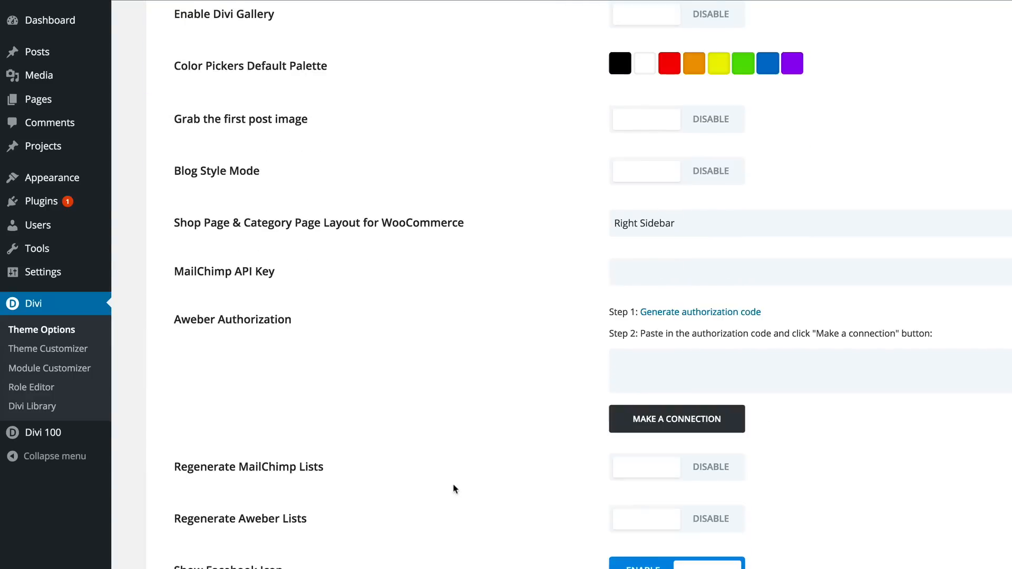
scroll(down, 3)
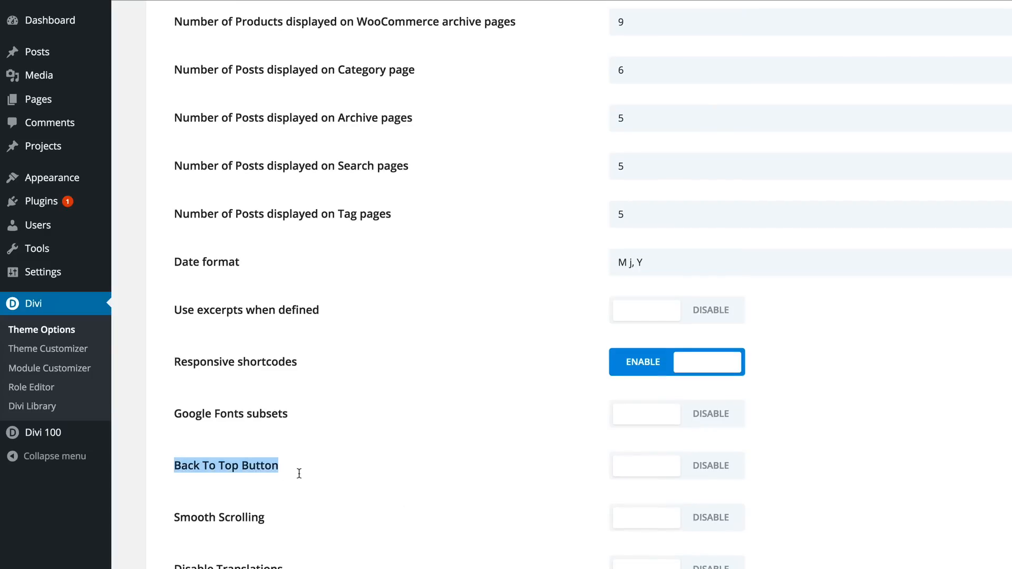
click(520, 490)
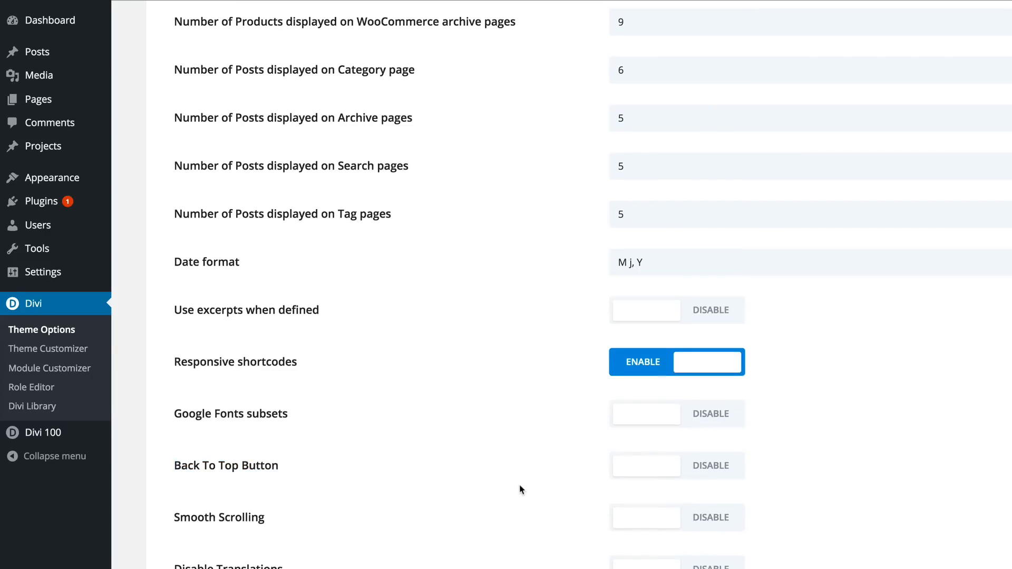
mouse_move(720, 475)
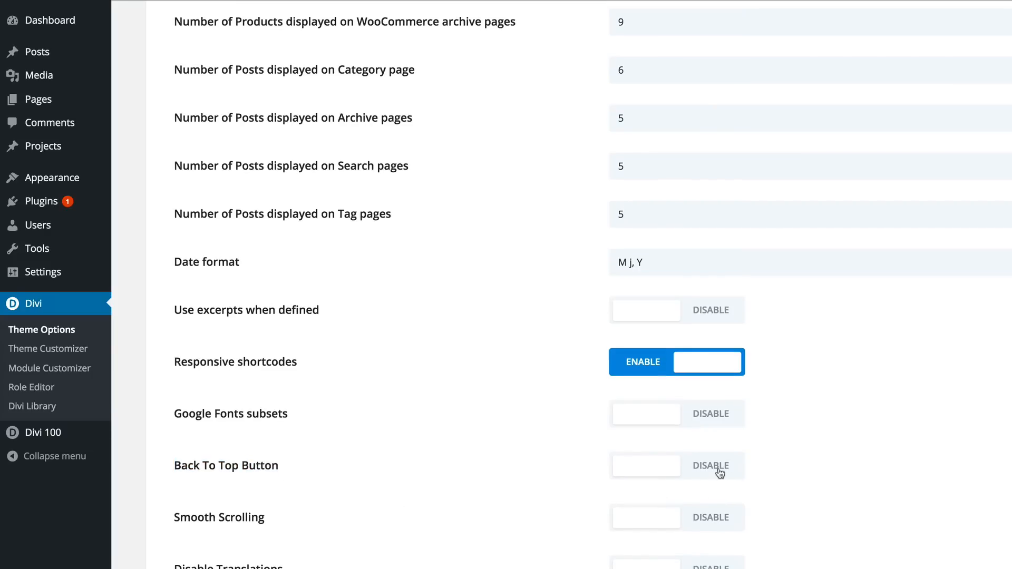
mouse_move(429, 479)
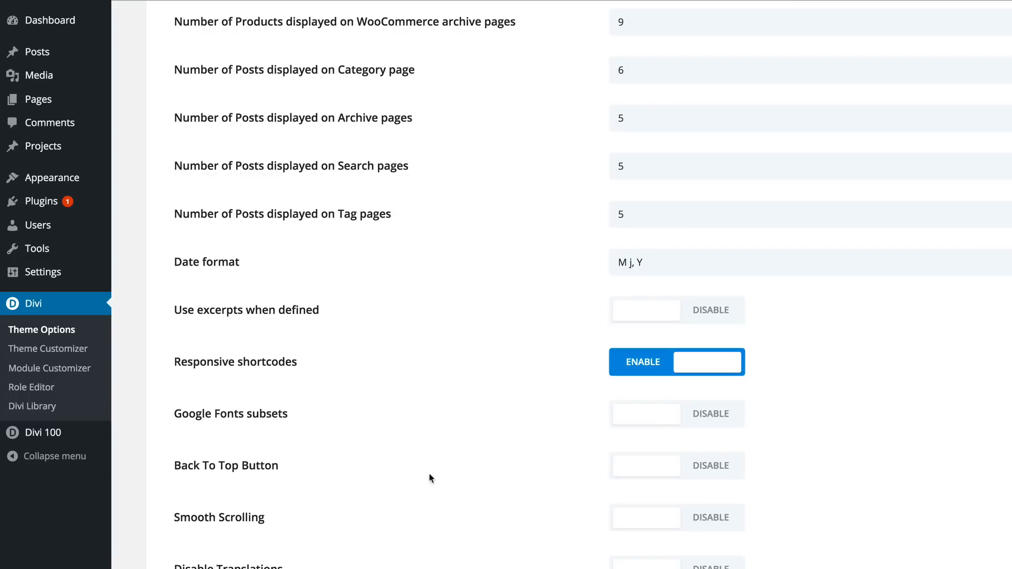
mouse_move(720, 471)
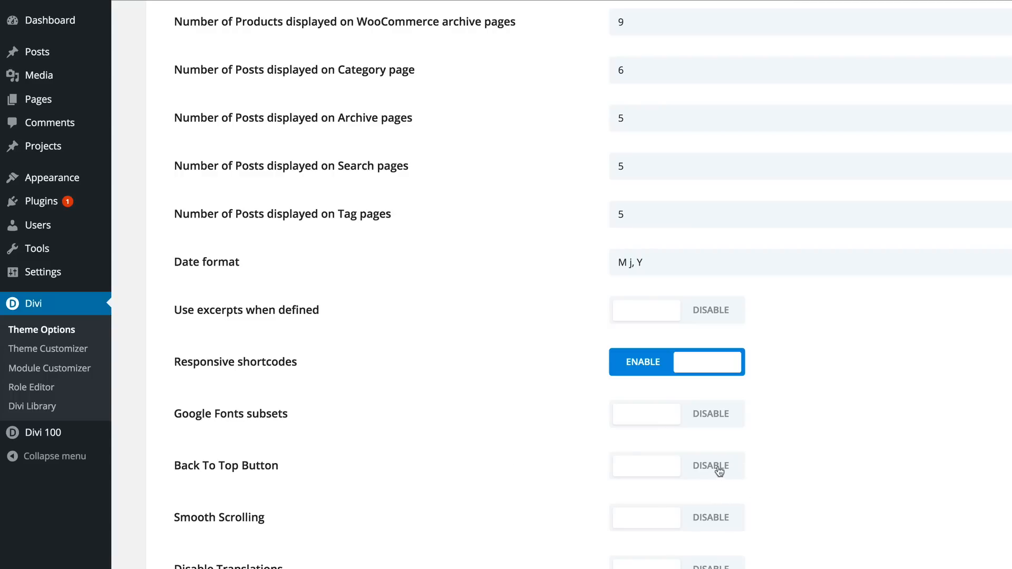
click(711, 465)
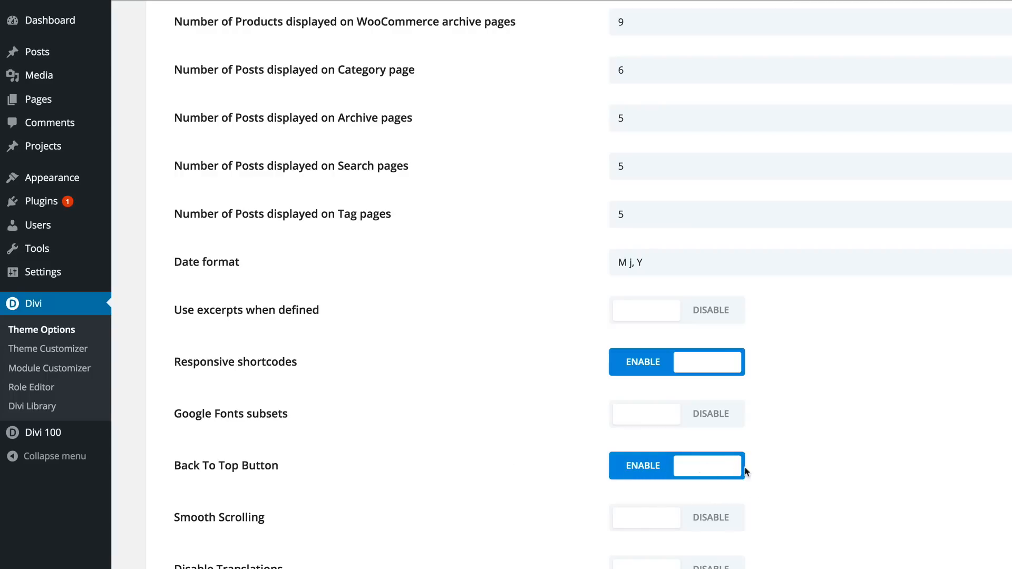
click(218, 455)
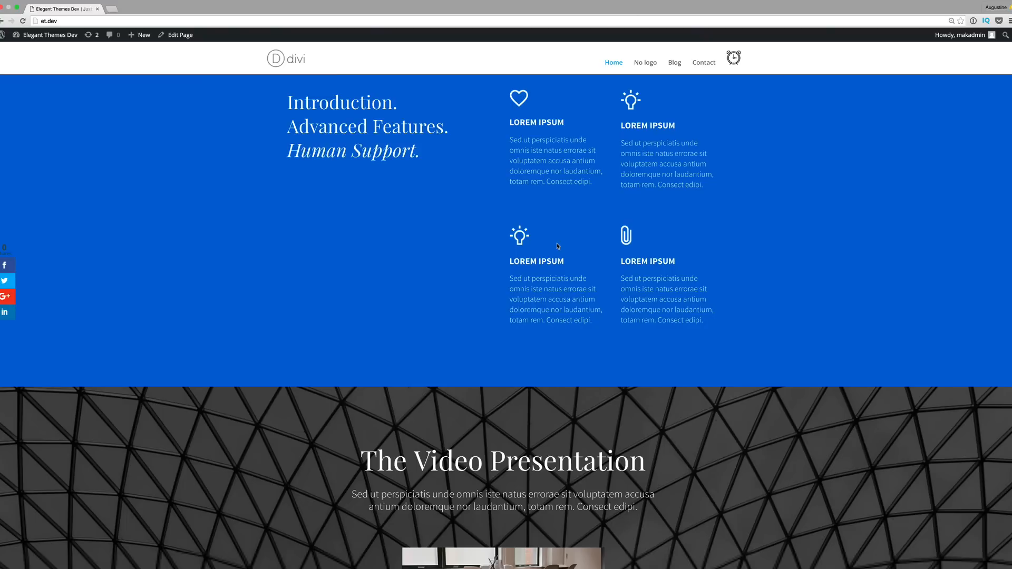
Scroll the live homepage down to the vertical Back To Top tab, then back up to the hero
scroll(down, 3)
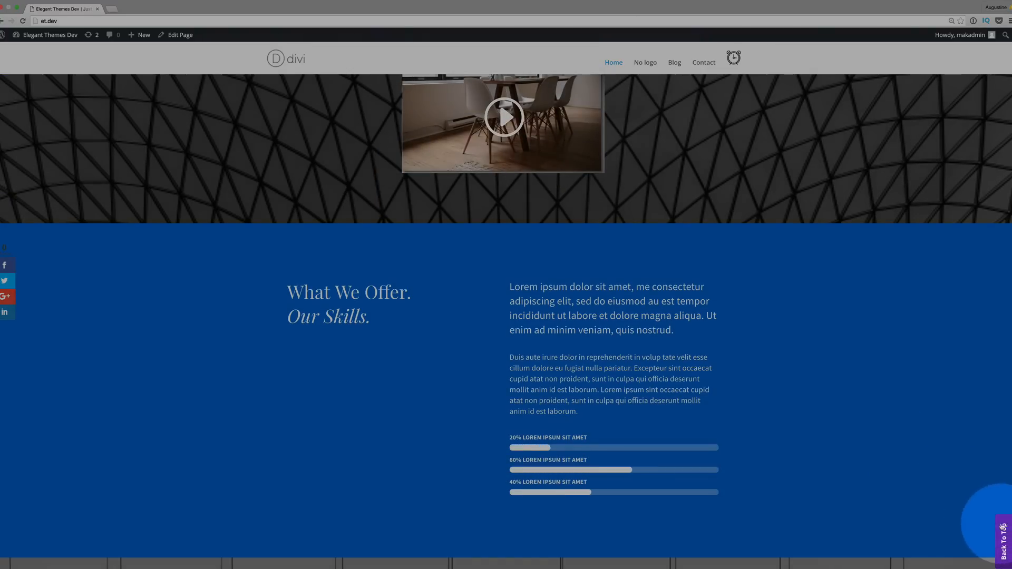
scroll(down, 3)
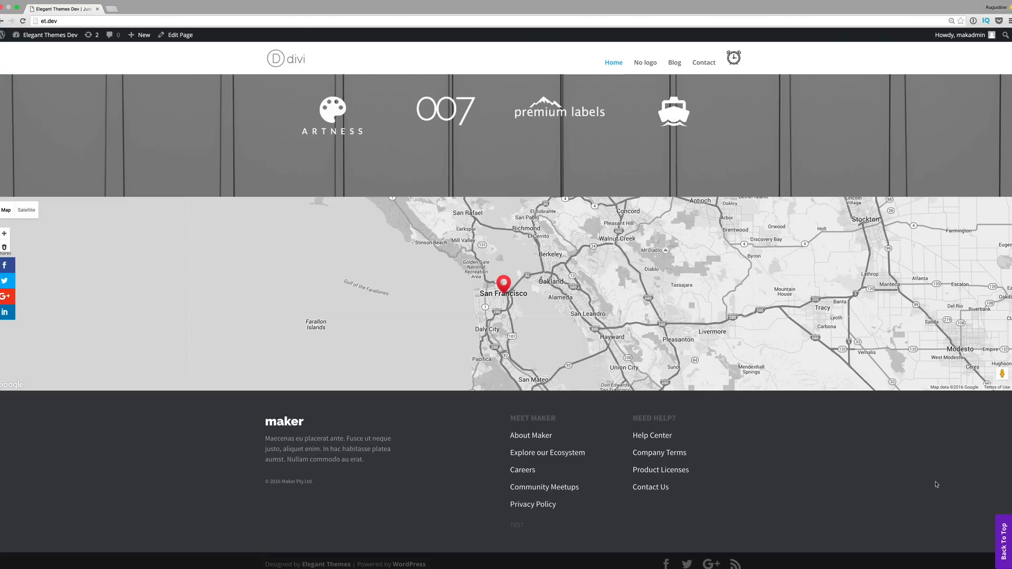
mouse_move(1001, 544)
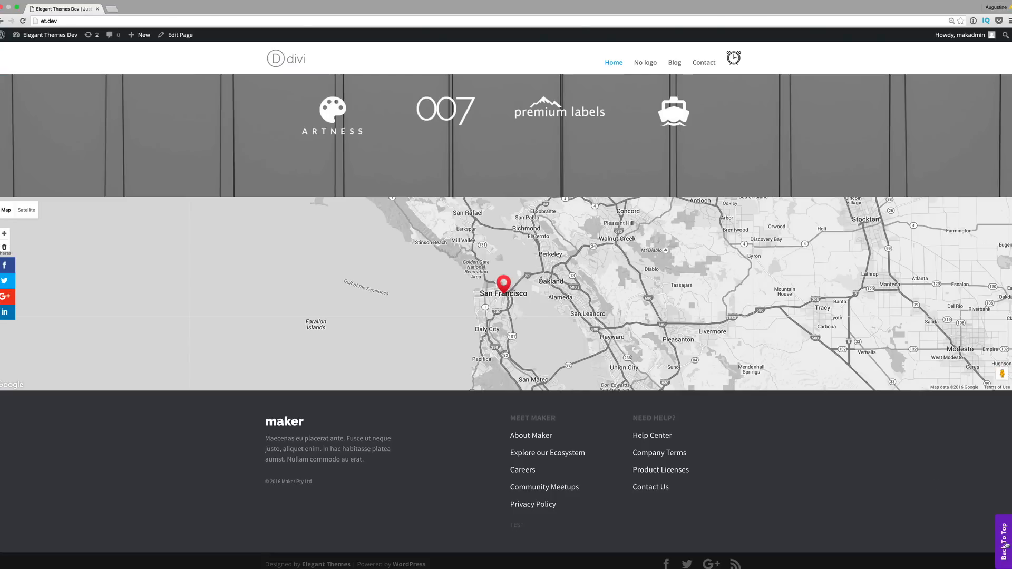
scroll(up, 3)
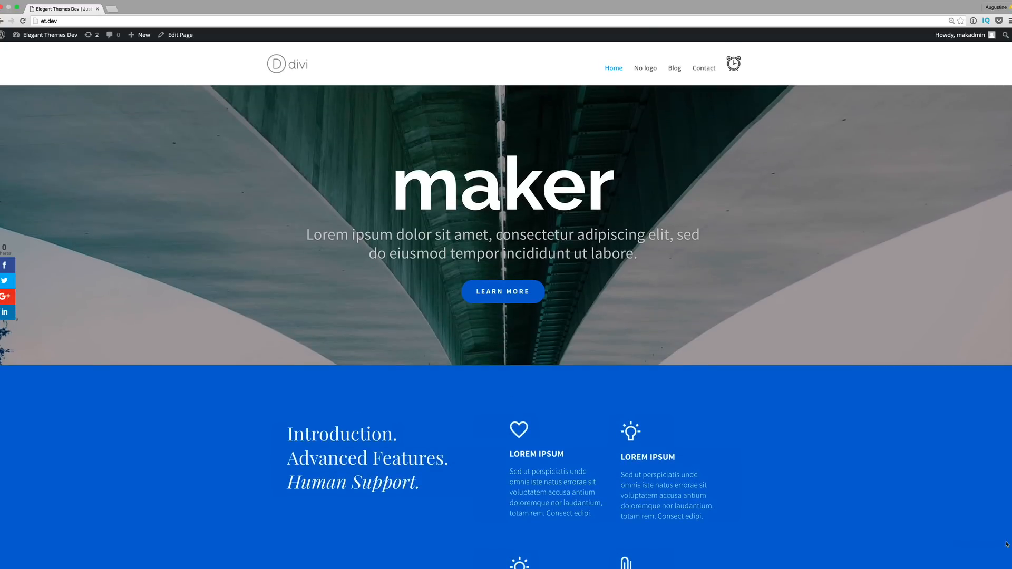